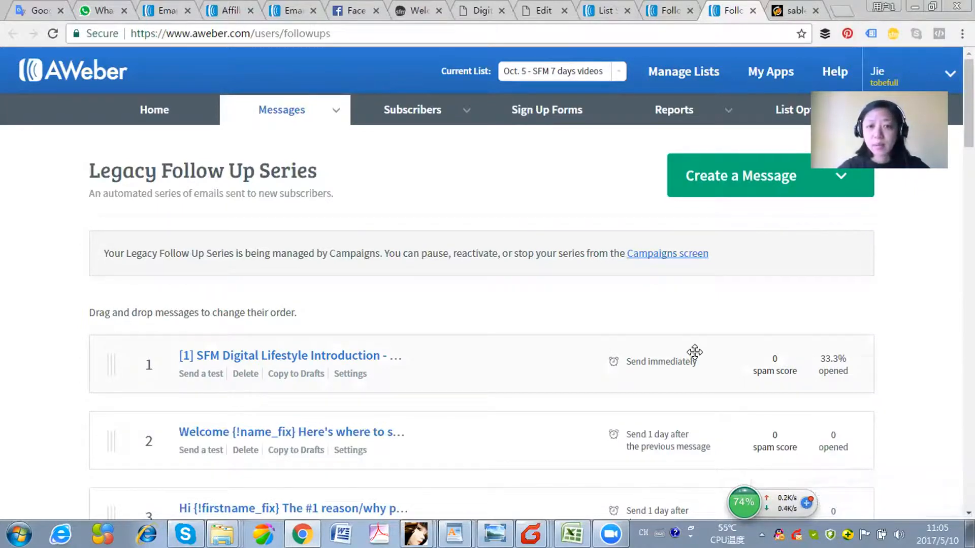
{"action": "mouse_move", "coordinate": [601, 312]}
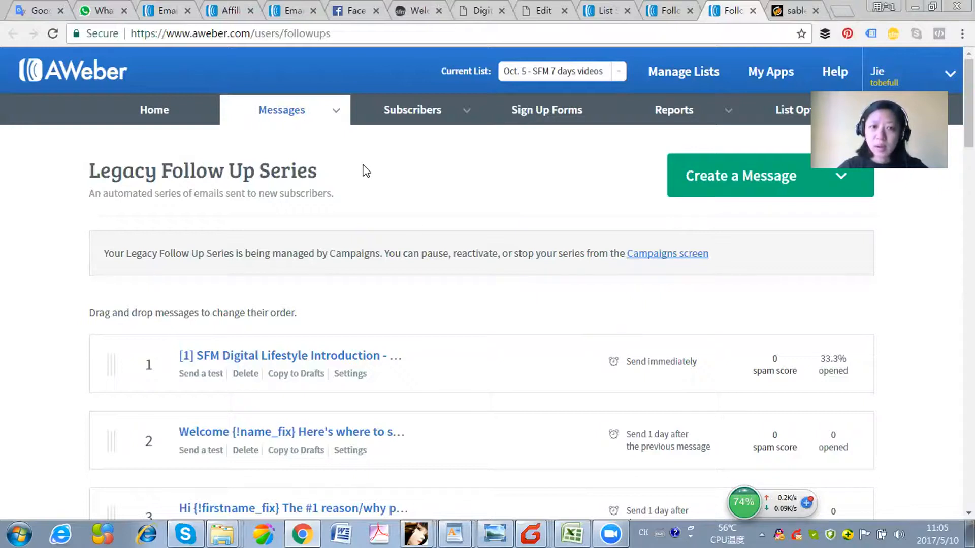
{"action": "mouse_move", "coordinate": [348, 189]}
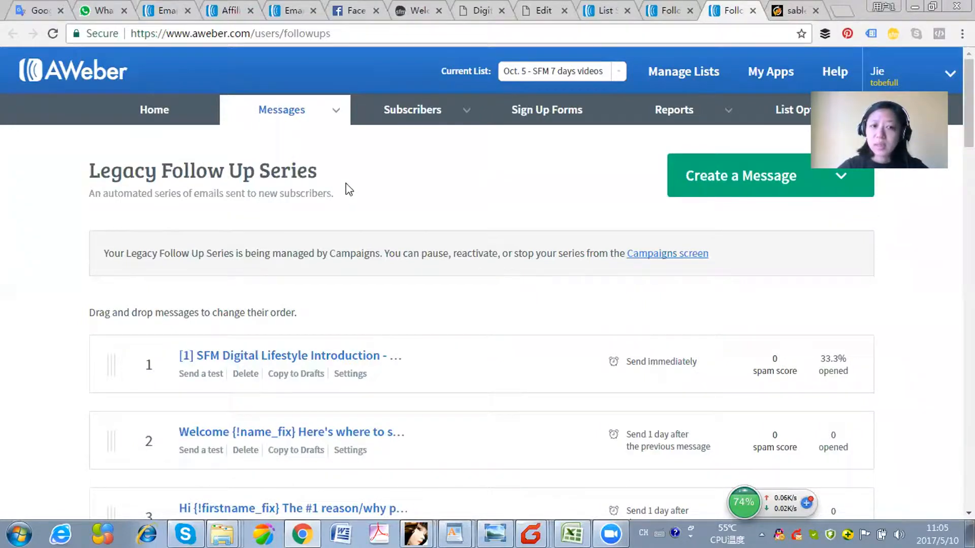
Step: Go to the Follow Up messages page and focus the empty Campaign Sharing code field
{"action": "left_click", "coordinate": [282, 110]}
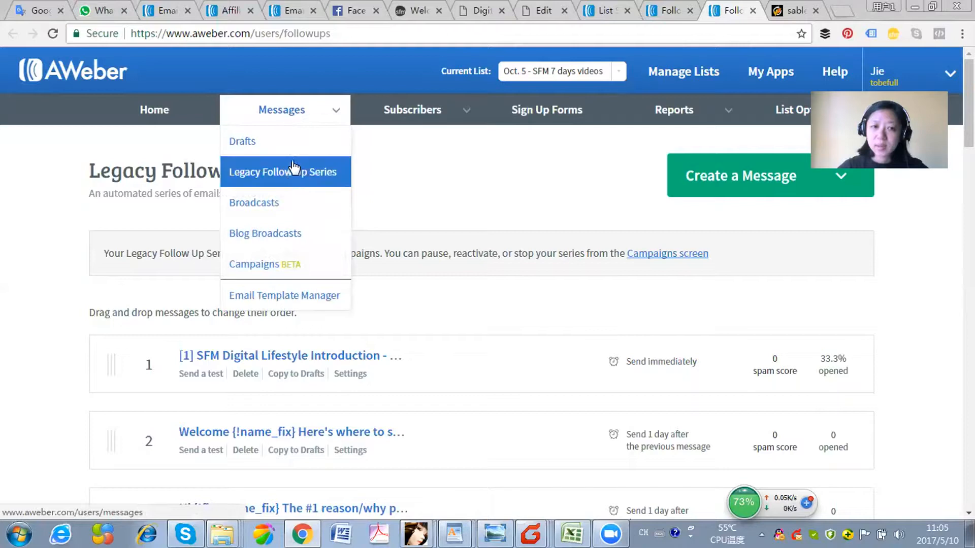
{"action": "mouse_move", "coordinate": [290, 184]}
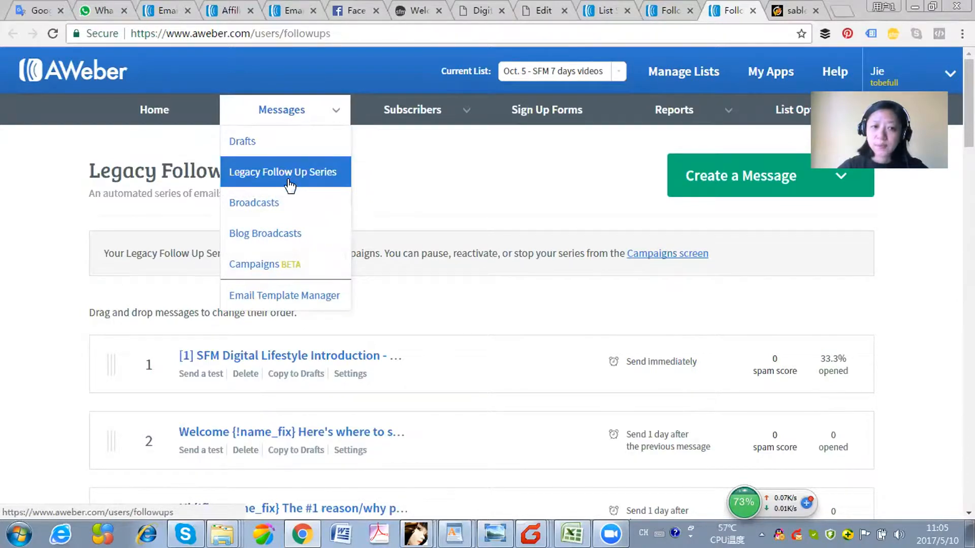
{"action": "mouse_move", "coordinate": [674, 24]}
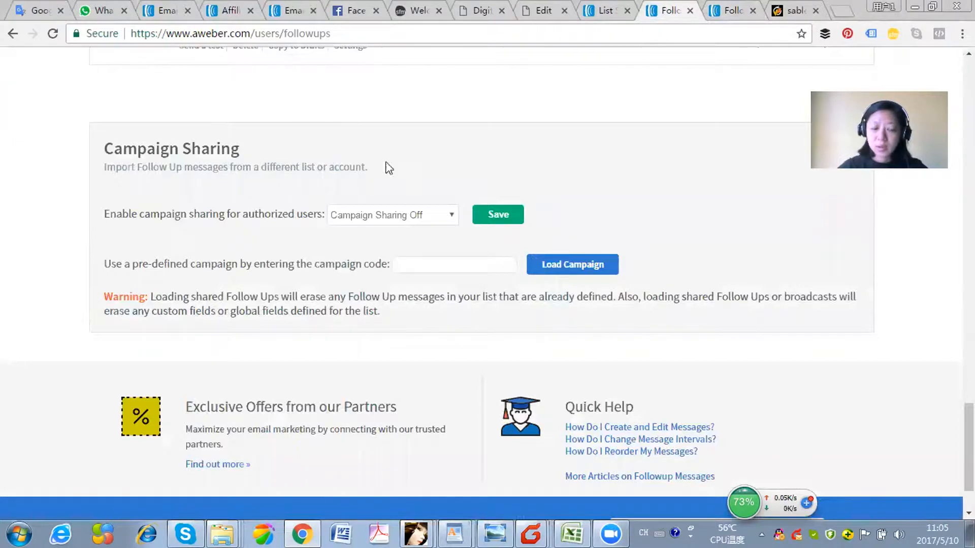
{"action": "mouse_move", "coordinate": [601, 226]}
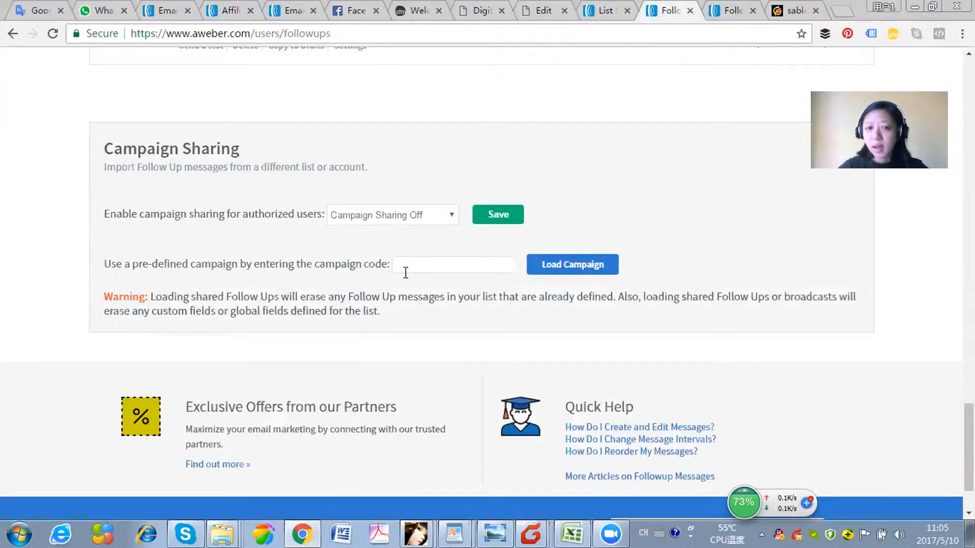
{"action": "left_click", "coordinate": [454, 264]}
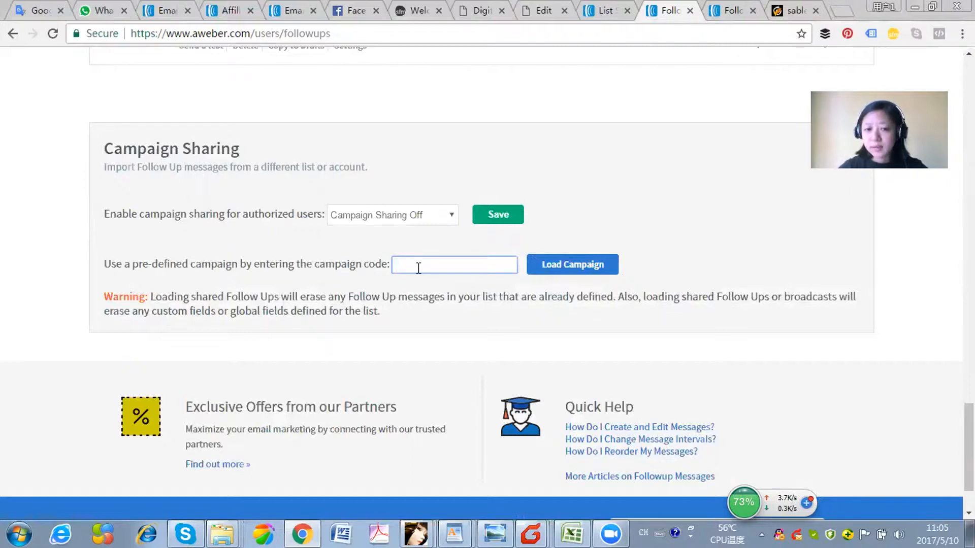
{"action": "mouse_move", "coordinate": [572, 264]}
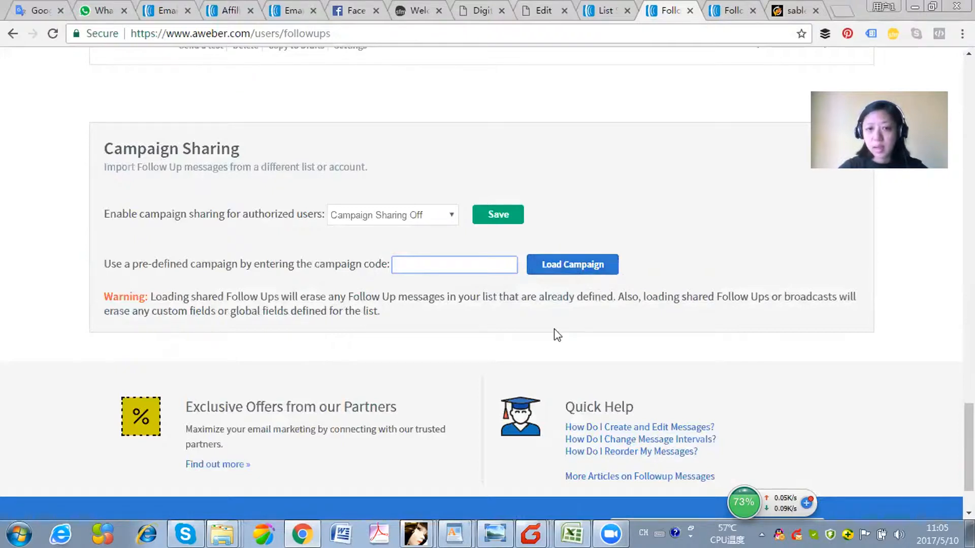
{"action": "left_click", "coordinate": [453, 264]}
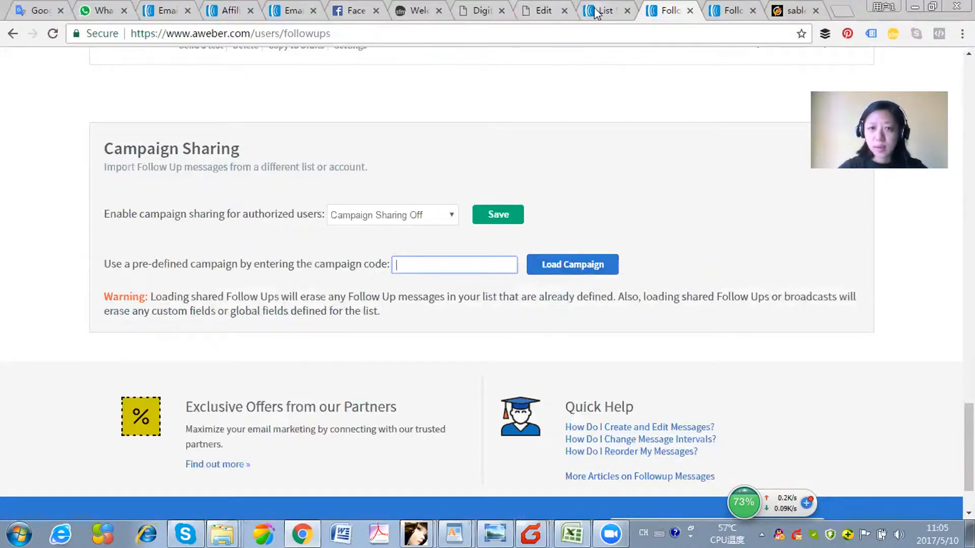
{"action": "mouse_move", "coordinate": [602, 11]}
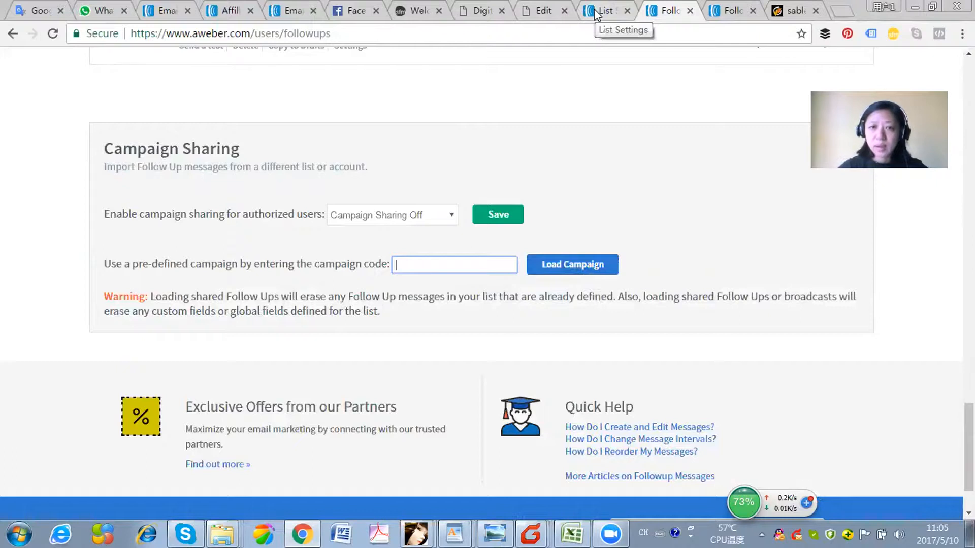
Step: Go to List Settings and choose Personalize Your List to reach Global Text Snippets
{"action": "left_click", "coordinate": [603, 10]}
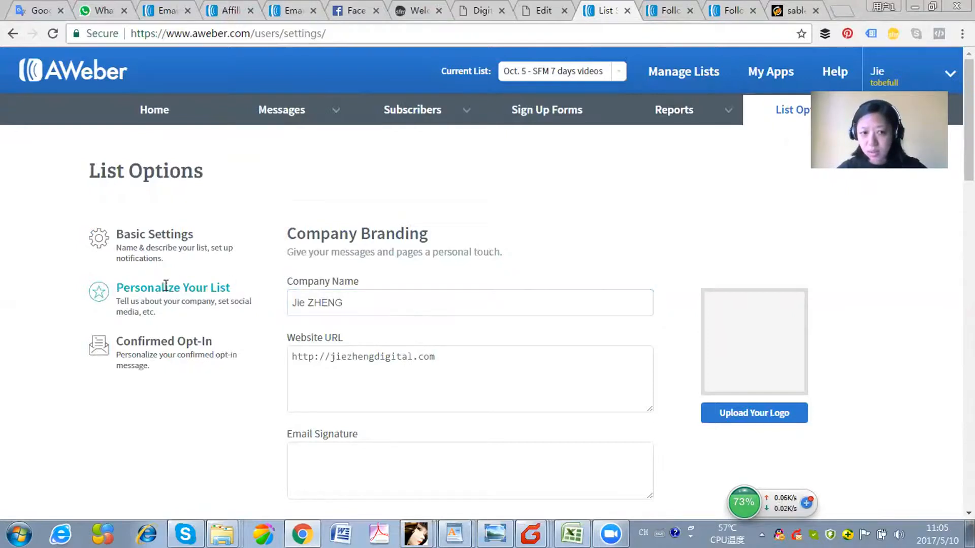
{"action": "left_click", "coordinate": [793, 110]}
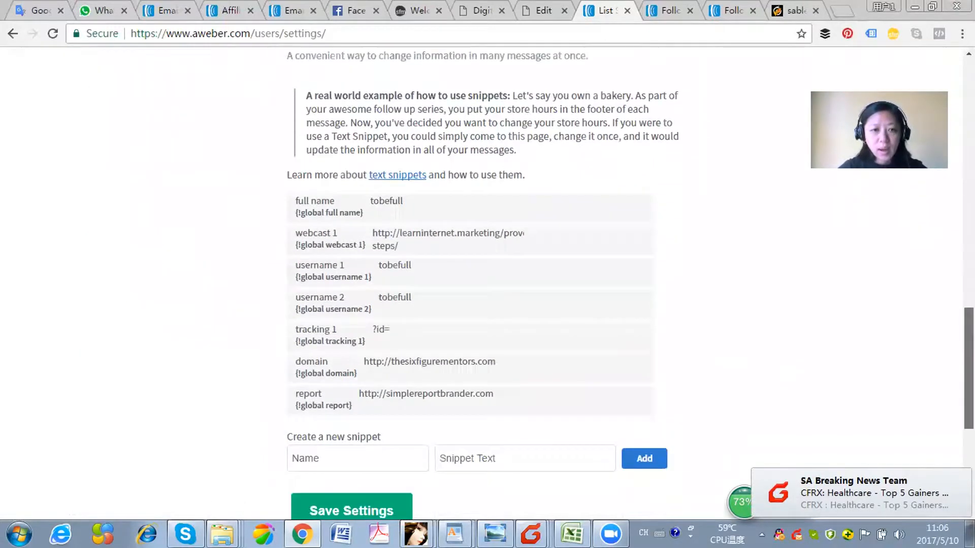
{"action": "scroll", "scroll_direction": "down", "scroll_amount": 3}
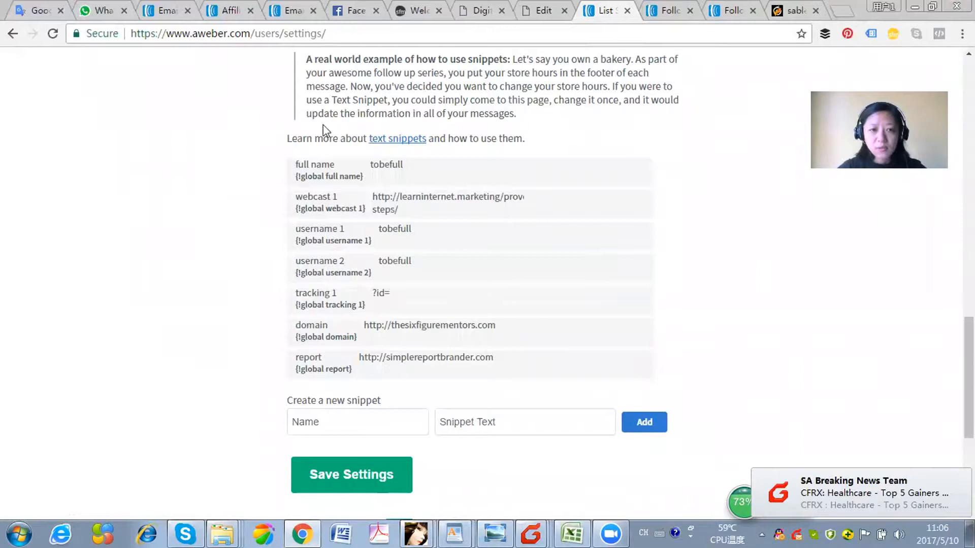
{"action": "scroll", "scroll_direction": "up", "scroll_amount": 3}
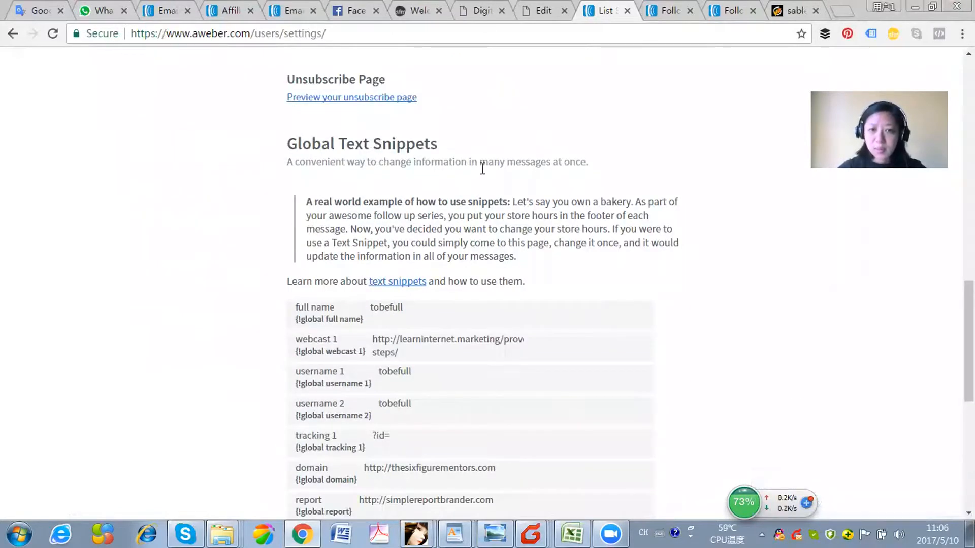
{"action": "scroll", "scroll_direction": "down", "scroll_amount": 3}
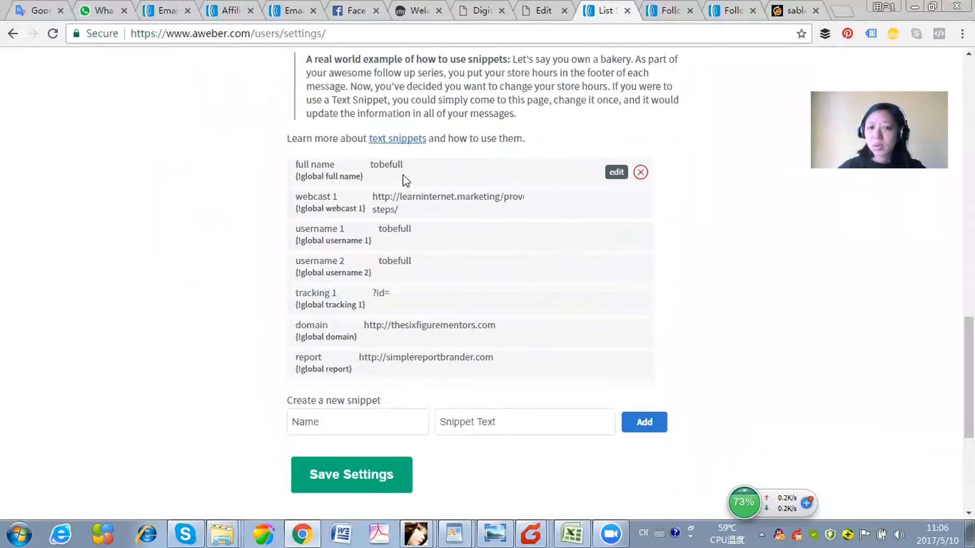
{"action": "mouse_move", "coordinate": [367, 196]}
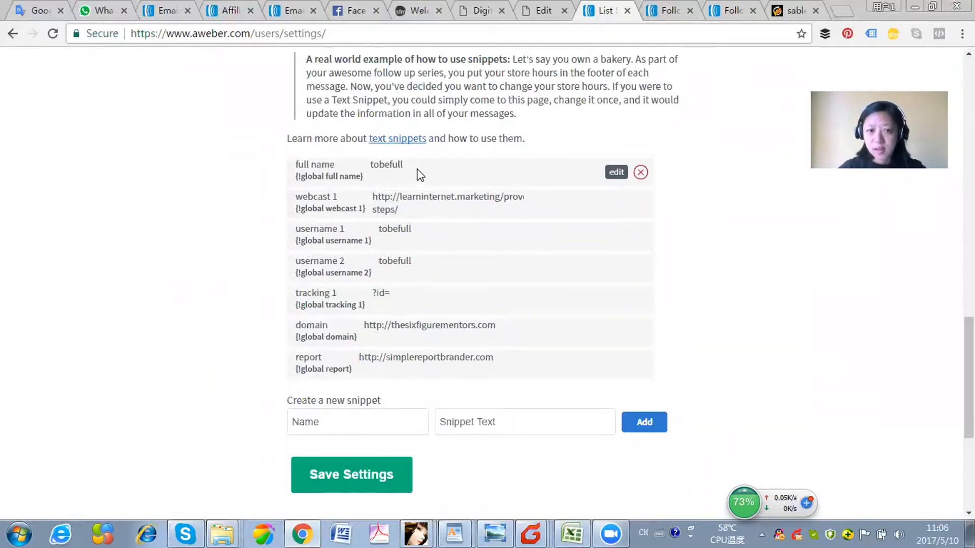
{"action": "mouse_move", "coordinate": [522, 167]}
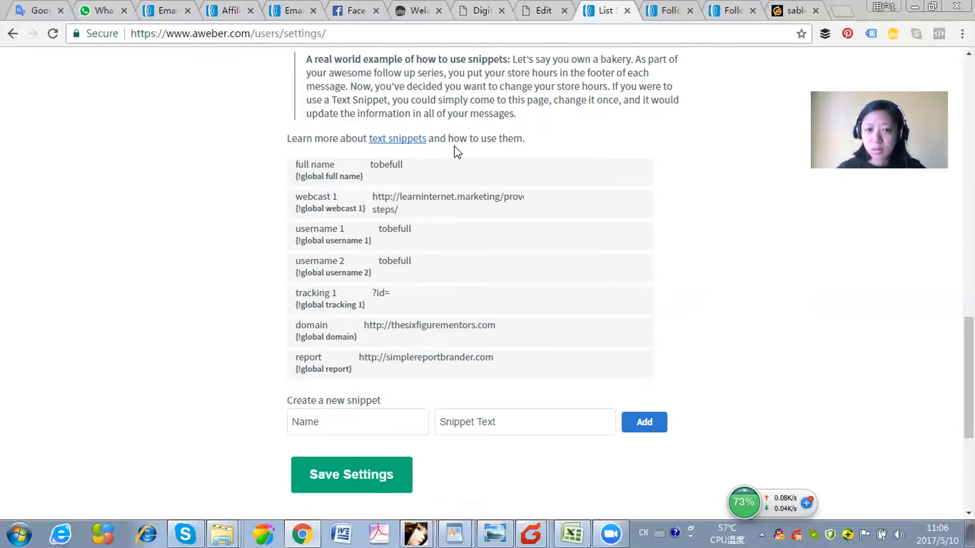
{"action": "mouse_move", "coordinate": [422, 173]}
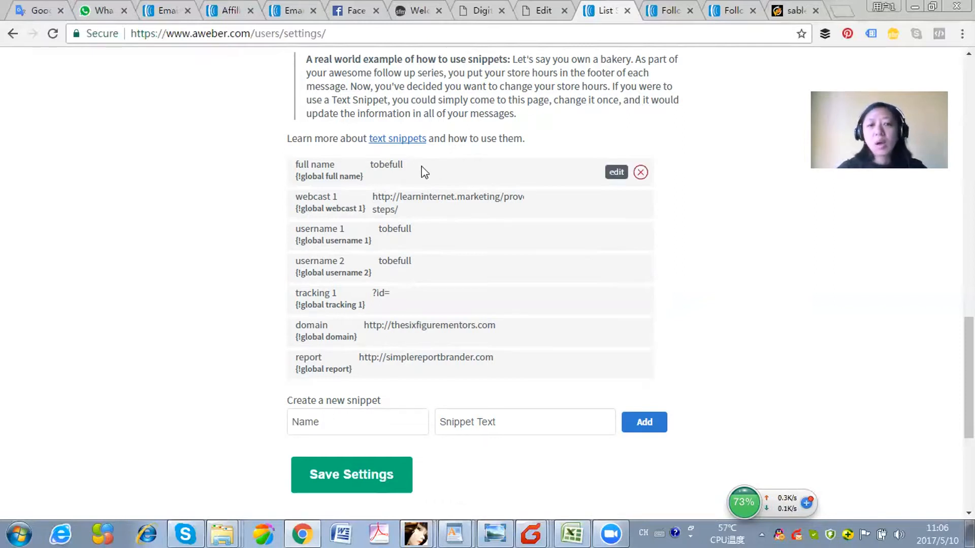
{"action": "mouse_move", "coordinate": [410, 174]}
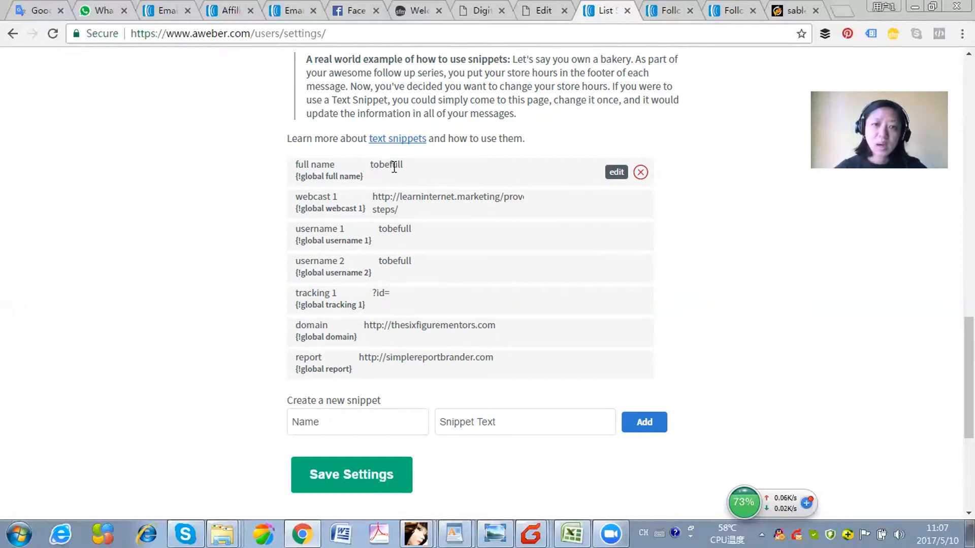
{"action": "mouse_move", "coordinate": [422, 176]}
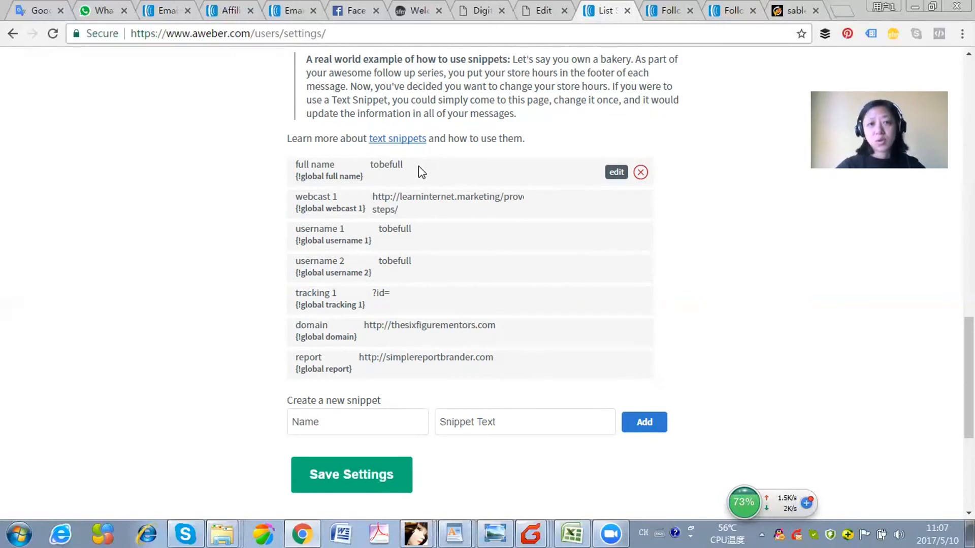
{"action": "mouse_move", "coordinate": [478, 169]}
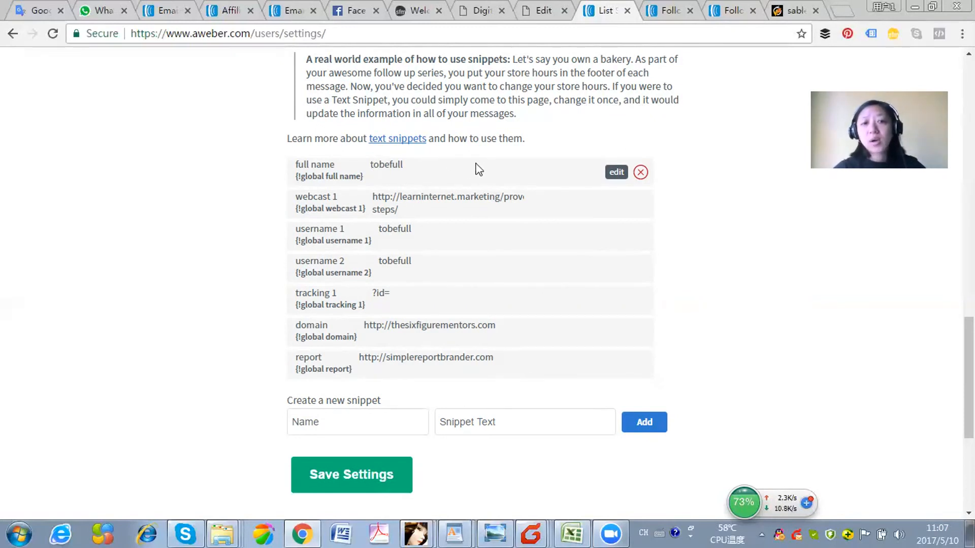